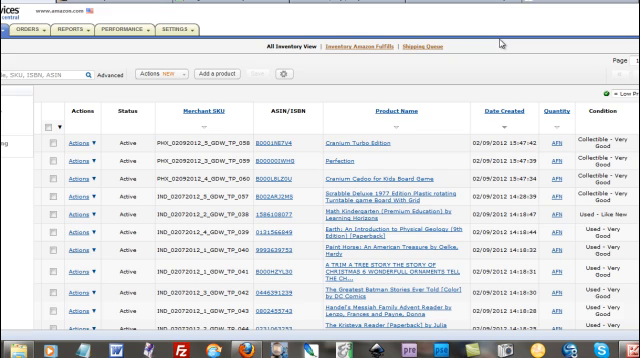
mouse_move(500, 44)
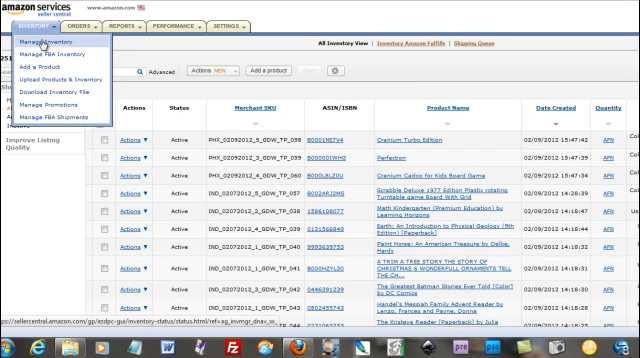
Start a new product listing from the Inventory menu's Add a Product
left_click(60, 44)
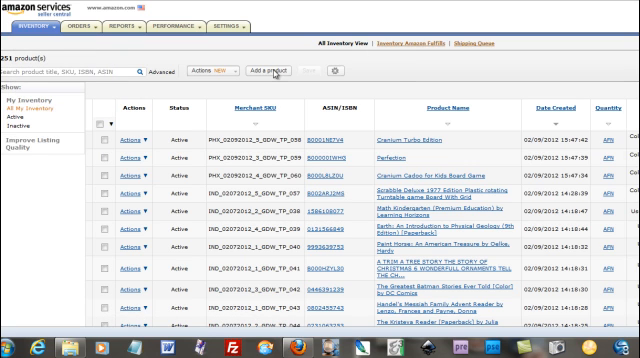
mouse_move(392, 80)
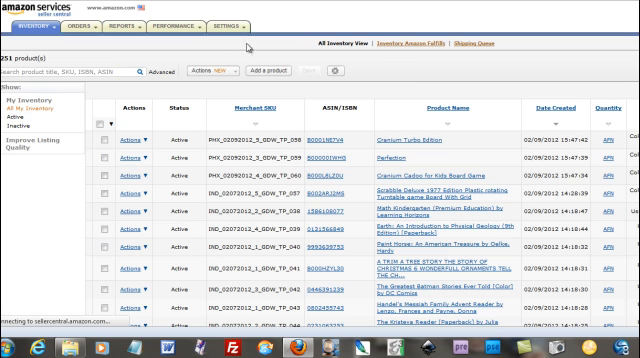
mouse_move(392, 74)
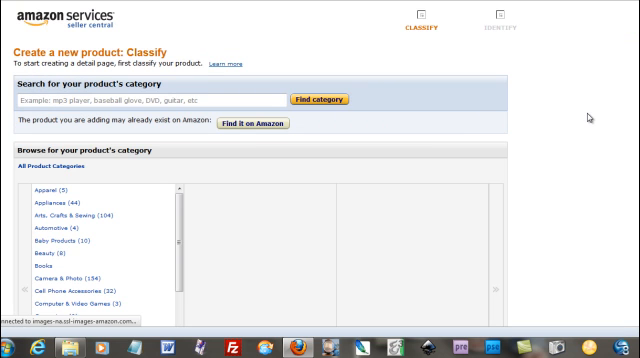
Review the reference tablecover page, then return to Classify and scroll the Toys & Games subcategories
scroll("down", 3)
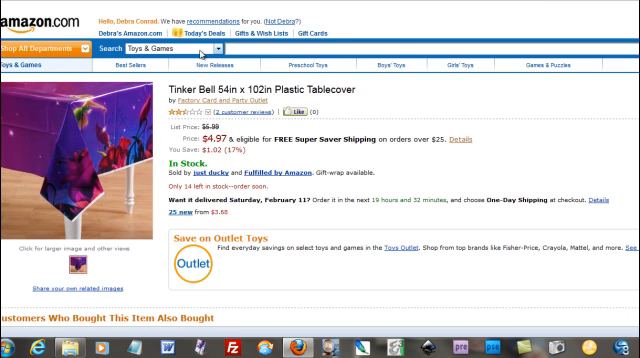
scroll("down", 3)
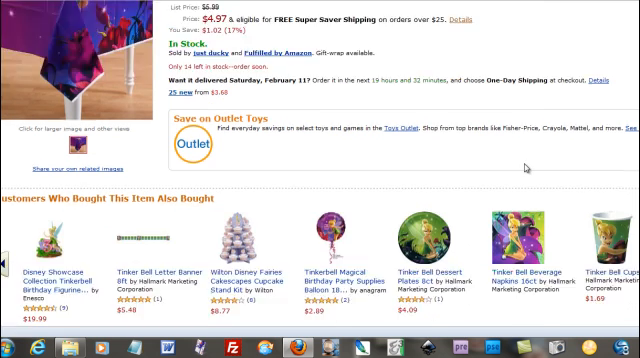
scroll("down", 3)
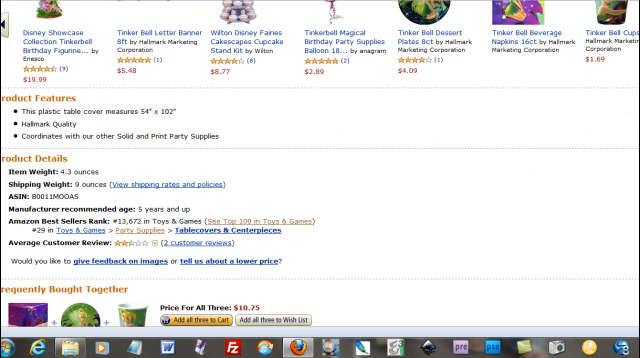
left_click(244, 4)
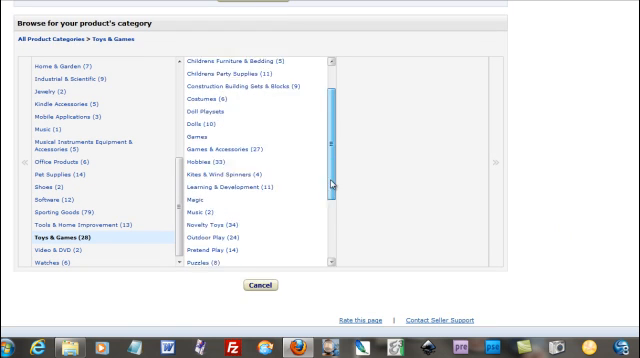
scroll("down", 3)
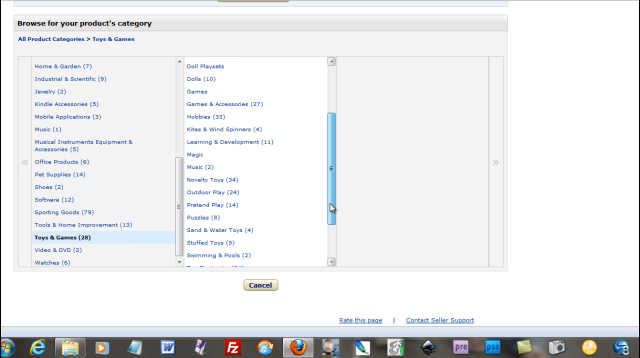
scroll("down", 3)
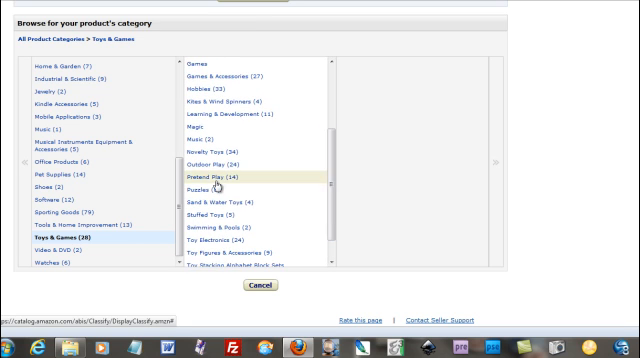
scroll("down", 3)
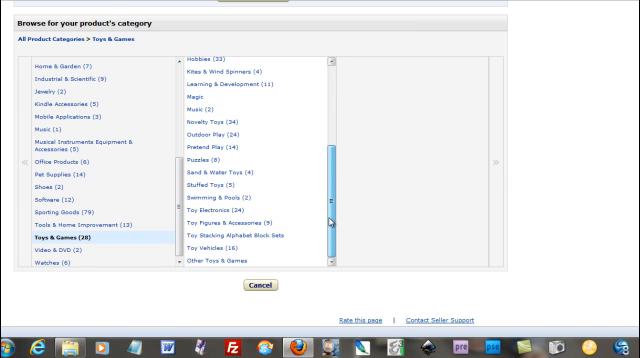
Search 'party supp' and select the Childrens Party Supply Packs category
type("party supp")
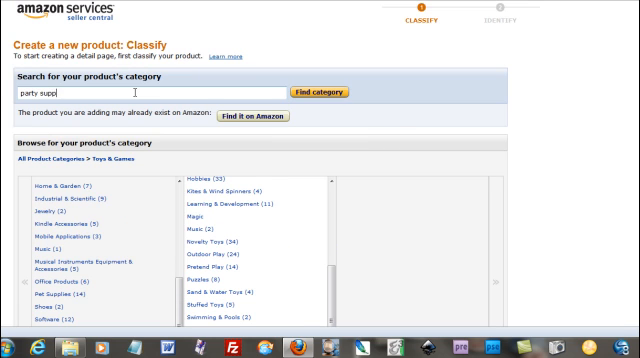
left_click(320, 92)
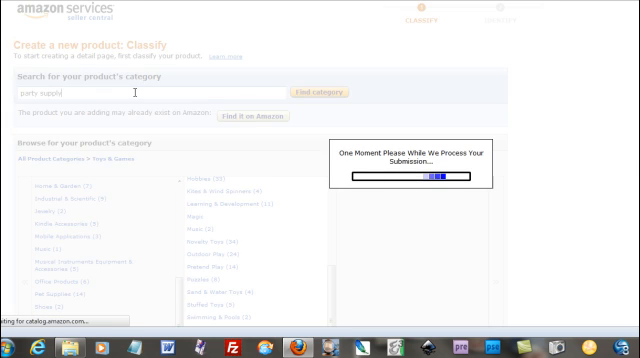
left_click(324, 92)
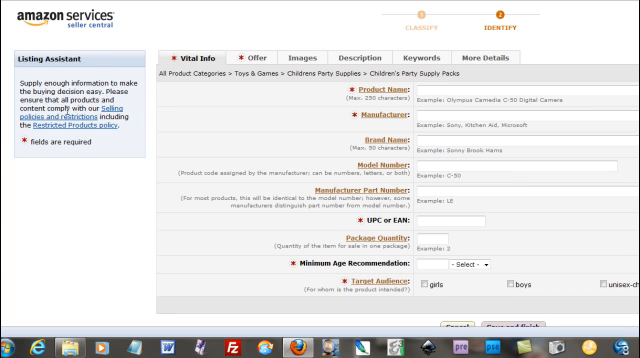
mouse_move(252, 136)
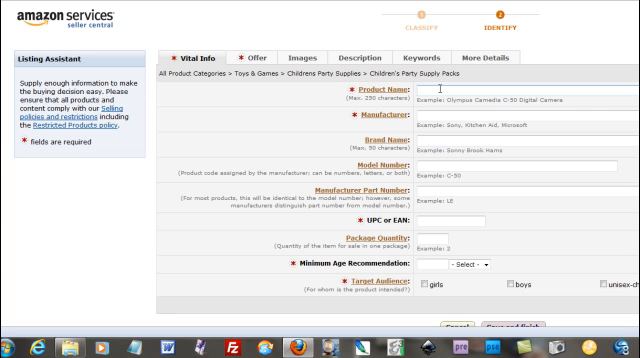
Enter the Tinkerbell Party Supplies Kit title for 8 guests as the Product Name
type("Tinkerbell")
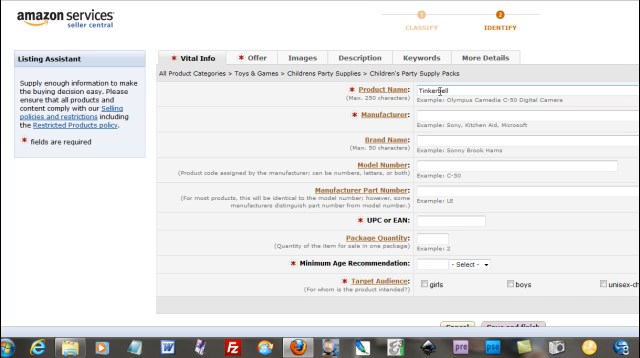
type("Party Supplies")
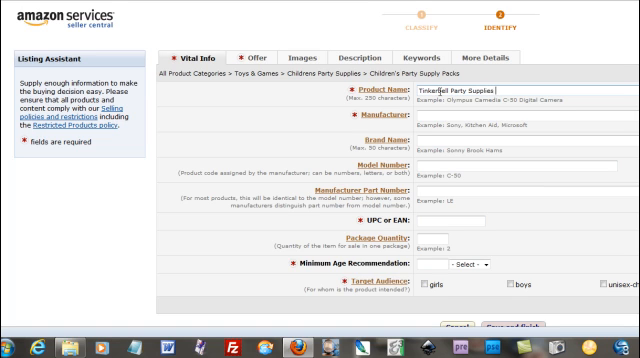
type("Kit 8 G")
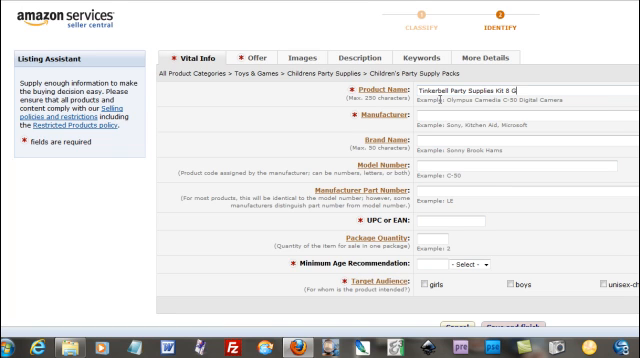
type("uests Tinker Bell Favors Games Treat Di")
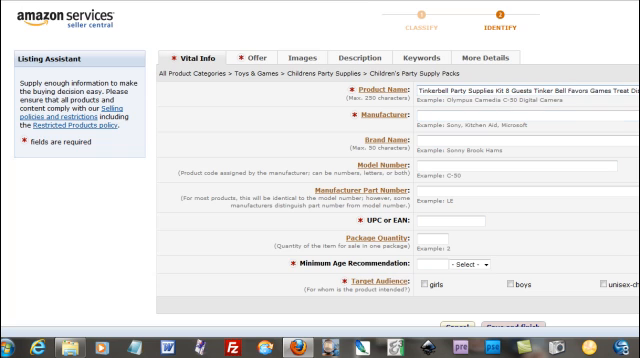
left_click(500, 104)
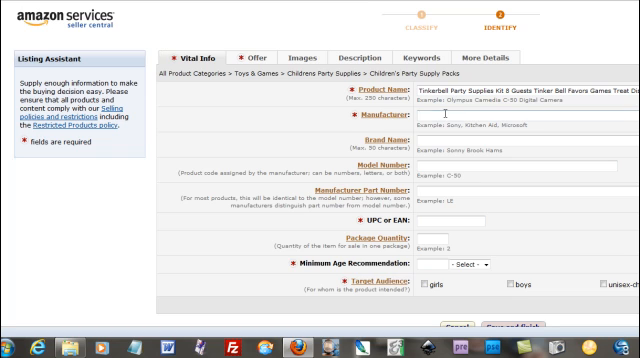
Enter Combined Brands as the Manufacturer
type("Comp")
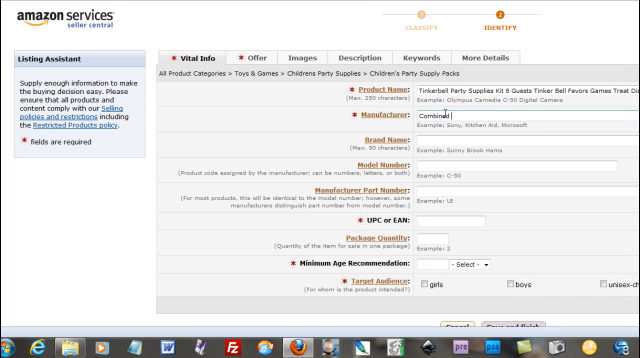
type("Brands")
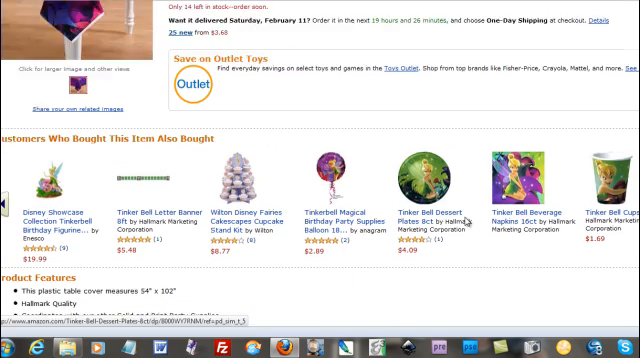
scroll("down", 3)
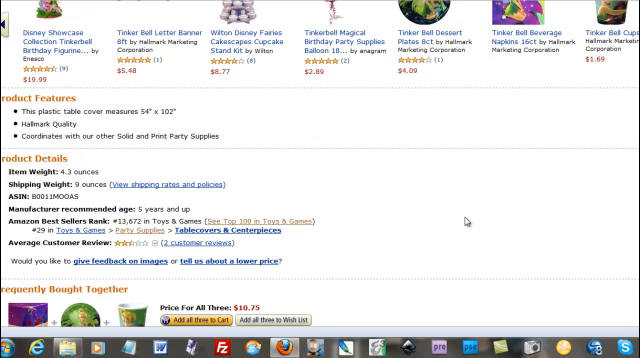
mouse_move(140, 222)
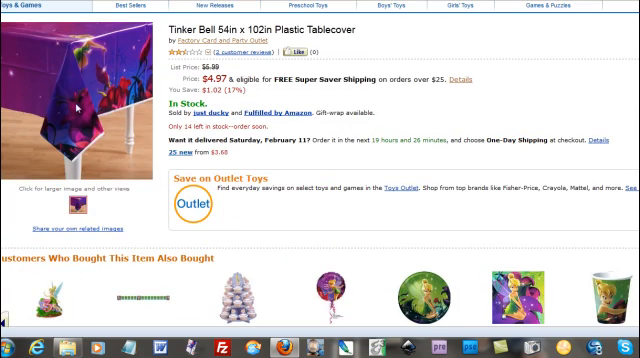
scroll("down", 3)
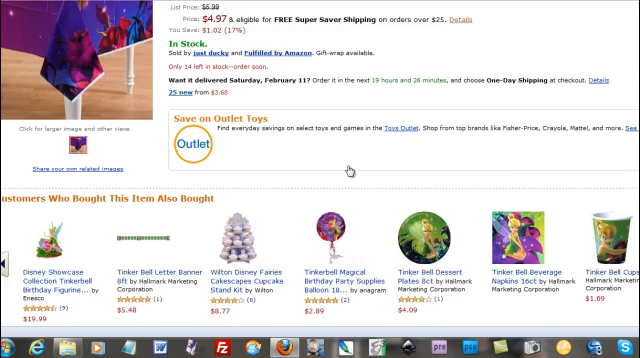
scroll("down", 3)
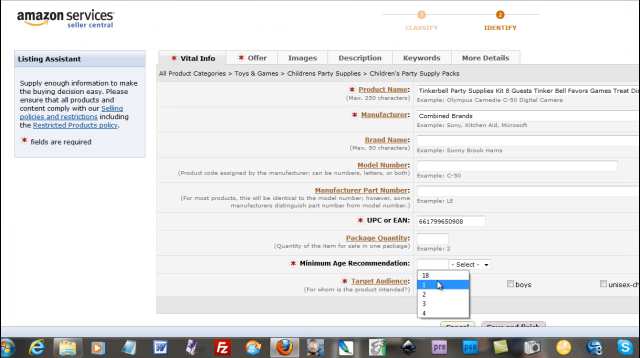
Set the Minimum Age Recommendation to 5 Years
left_click(430, 286)
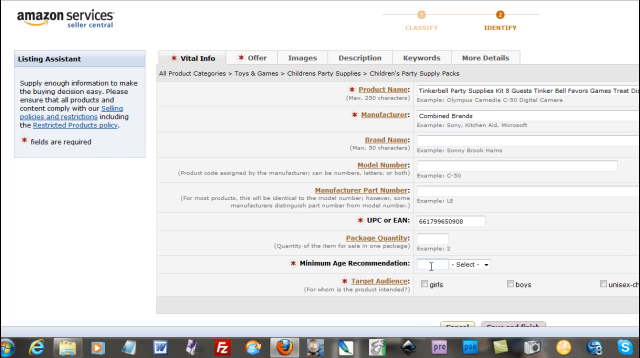
type("5")
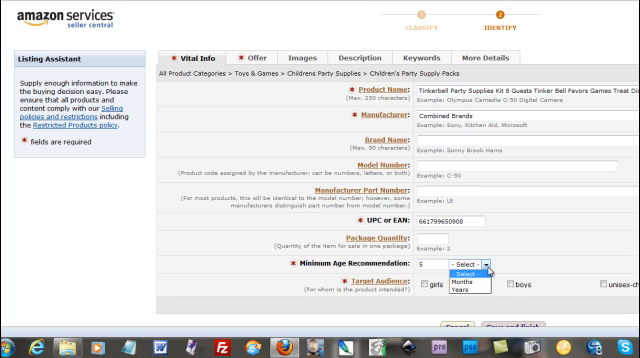
left_click(456, 288)
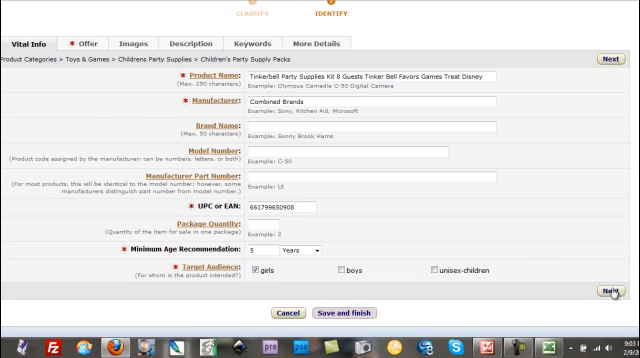
On the Offer step, set condition New and Your price to 44.99
left_click(84, 42)
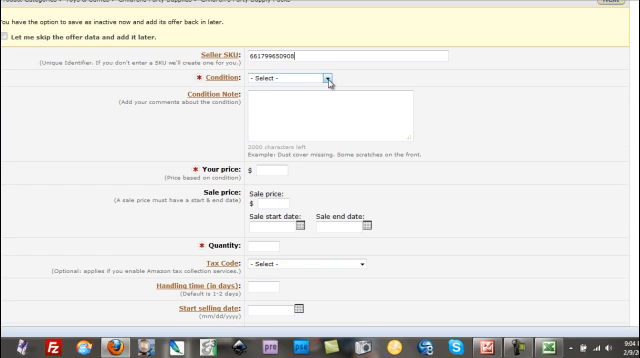
left_click(296, 76)
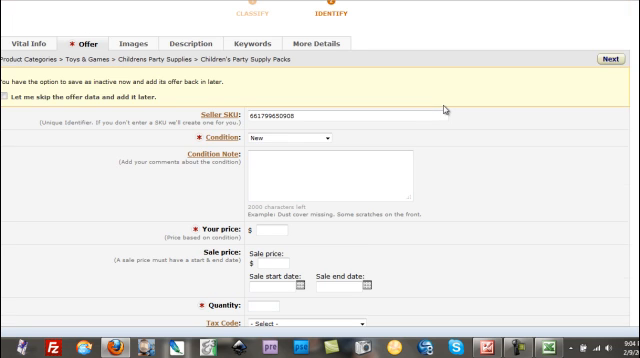
left_click(330, 176)
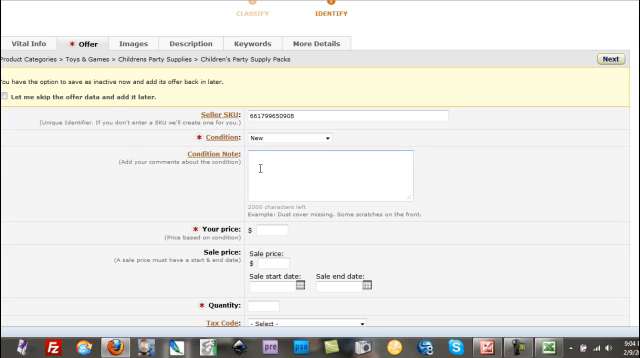
scroll("down", 3)
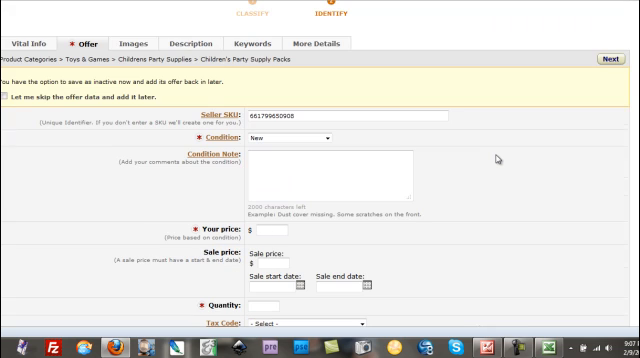
type("44.99")
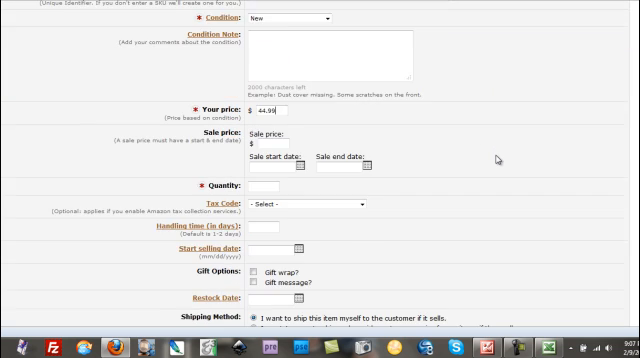
Fill in the quantity available for sale
left_click(262, 188)
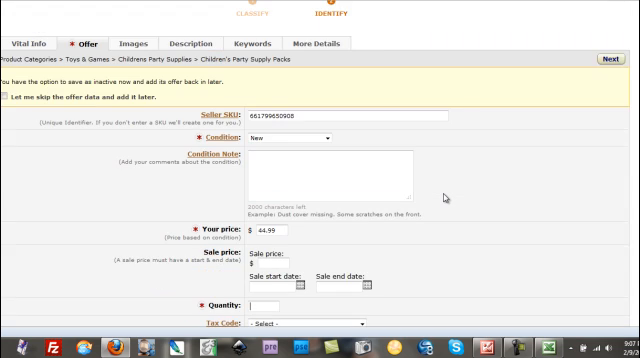
scroll("down", 3)
type("3")
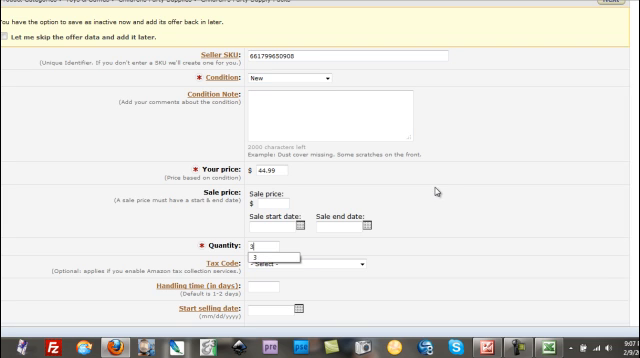
scroll("down", 3)
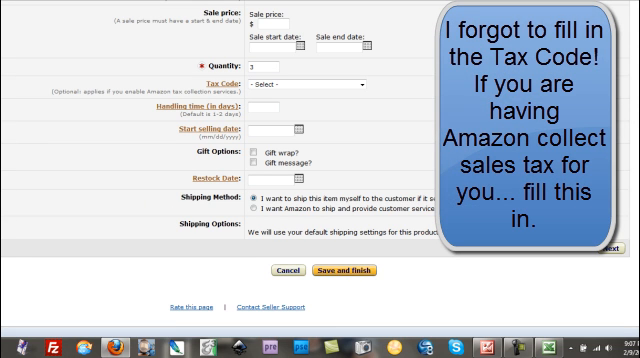
mouse_move(220, 210)
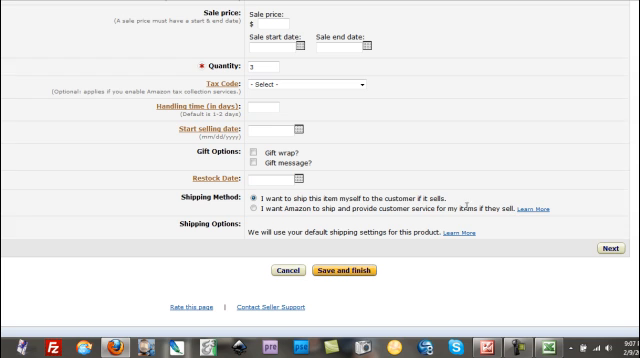
Choose Amazon to ship and provide customer service (Fulfillment by Amazon)
left_click(256, 208)
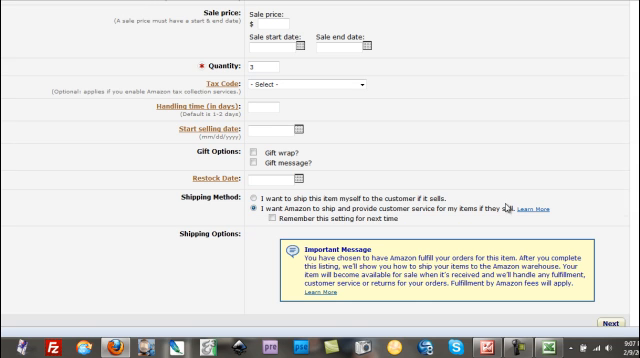
scroll("down", 3)
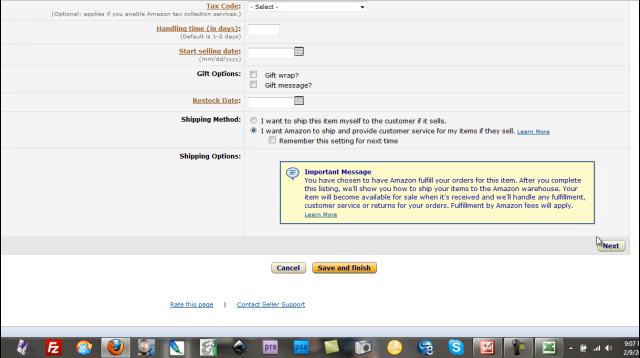
mouse_move(288, 188)
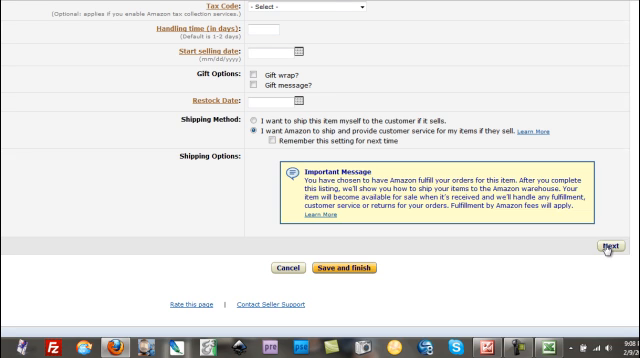
On the Images step, choose the Tinker Bell party supplies photo as the first image
left_click(614, 244)
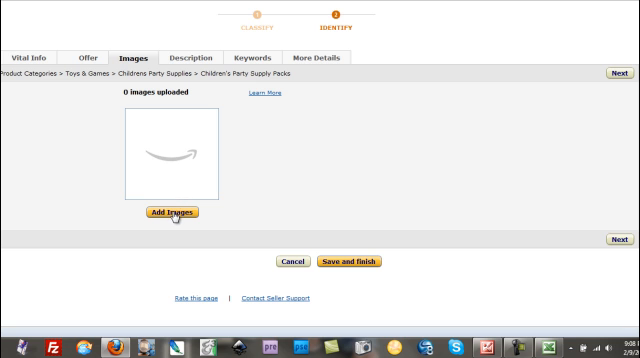
left_click(176, 212)
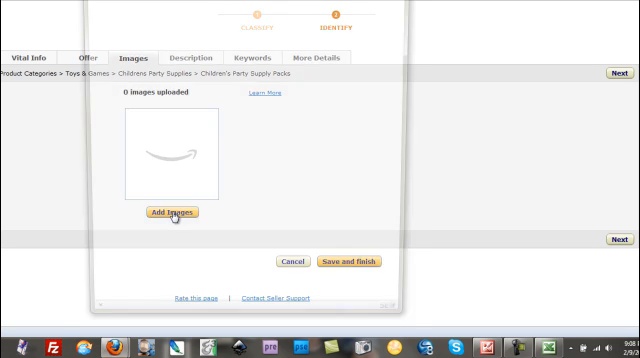
left_click(178, 212)
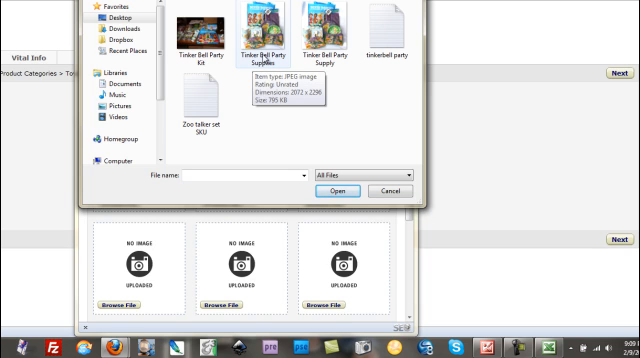
left_click(268, 30)
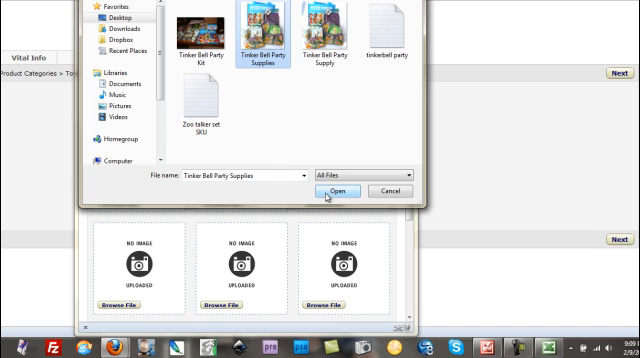
left_click(334, 190)
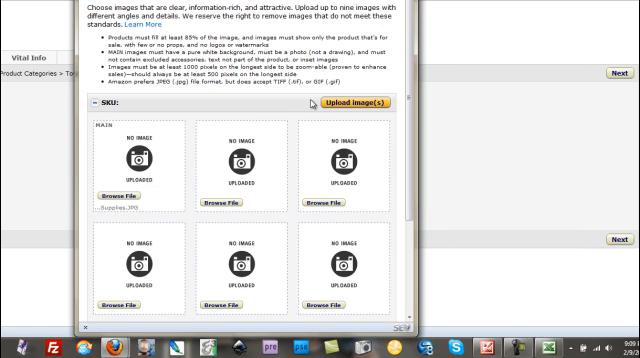
mouse_move(200, 188)
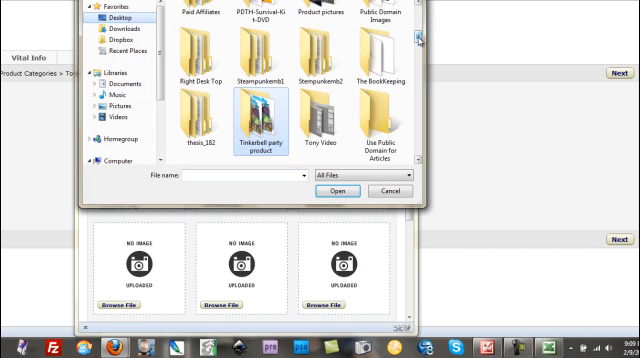
Add the Tinkerbell cups photo from the Desktop to the next image slot
scroll("down", 3)
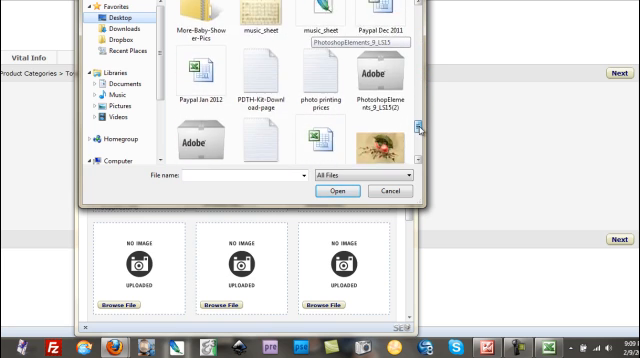
scroll("down", 3)
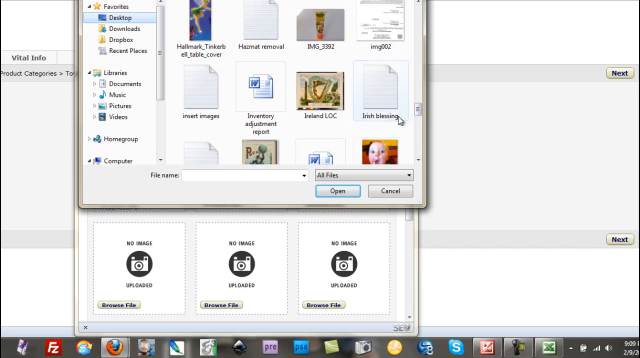
scroll("down", 3)
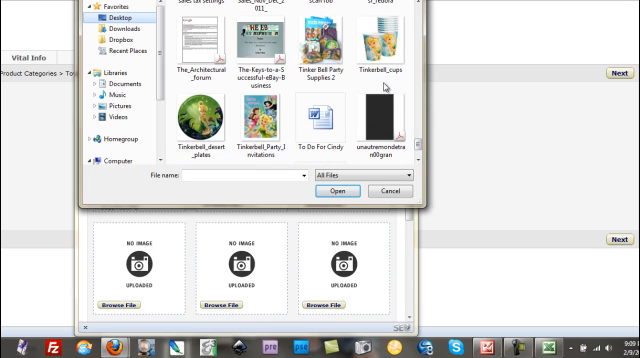
left_click(384, 40)
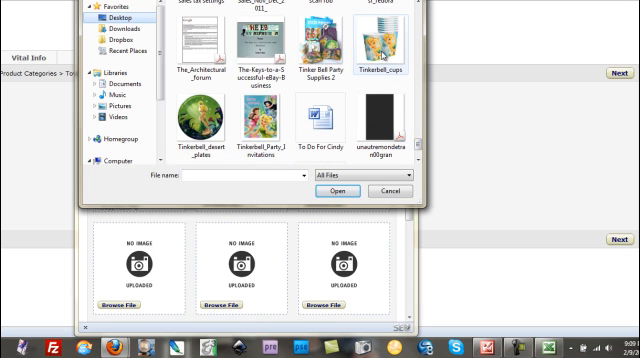
left_click(384, 40)
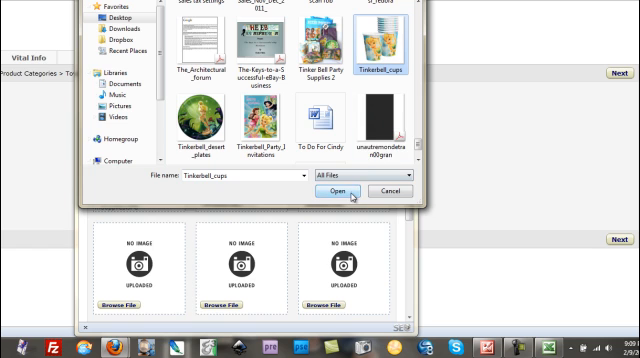
left_click(336, 190)
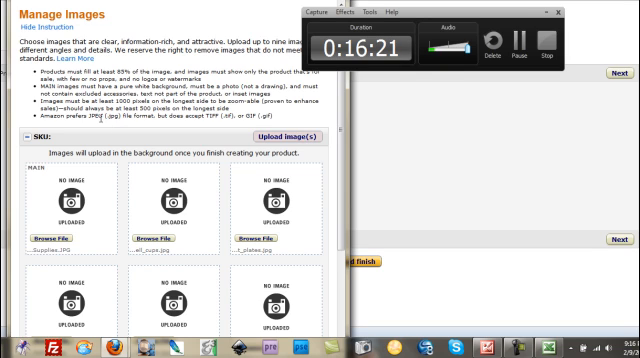
mouse_move(98, 208)
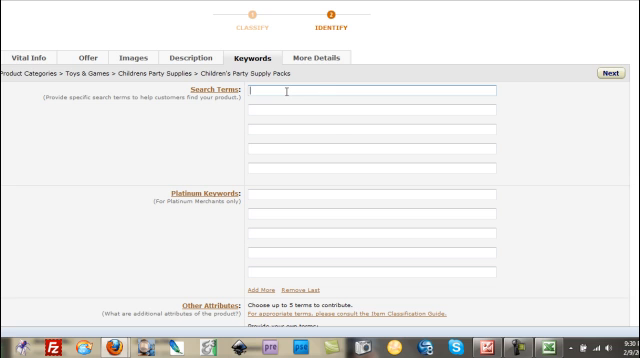
Enter the search term 'Tinkerbell Part' and save and finish the listing
type("Tinkerbell Part")
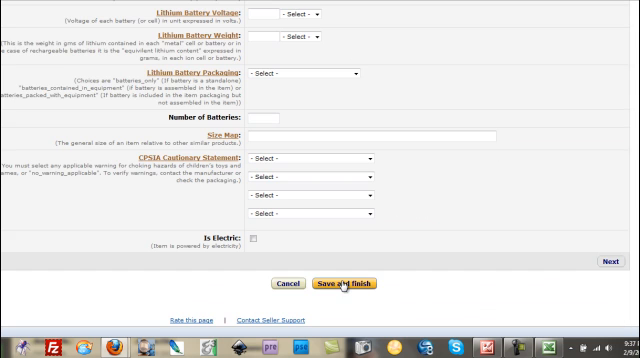
left_click(344, 282)
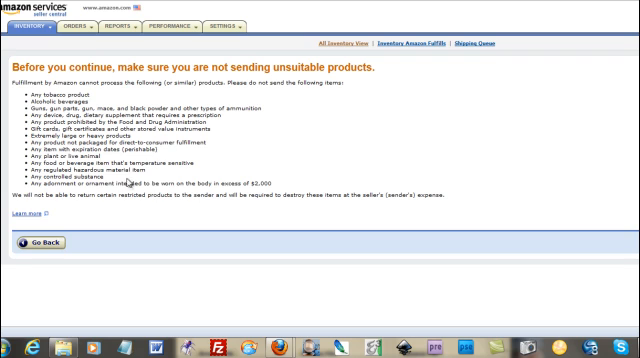
mouse_move(132, 182)
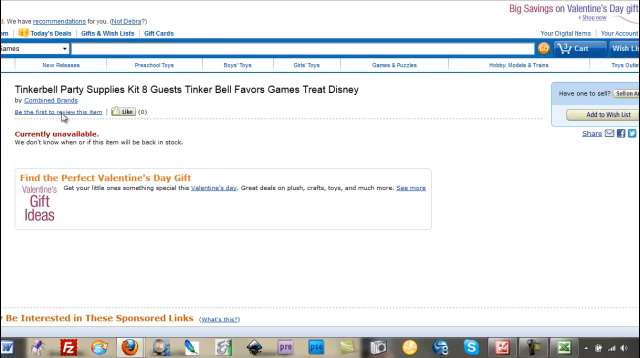
Scroll down the live product page through Product Features, Details and Description
scroll("down", 3)
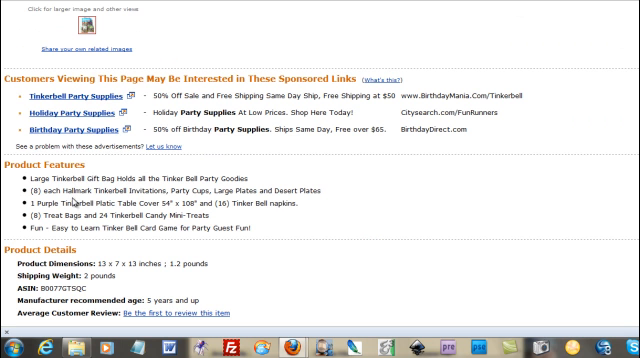
scroll("down", 3)
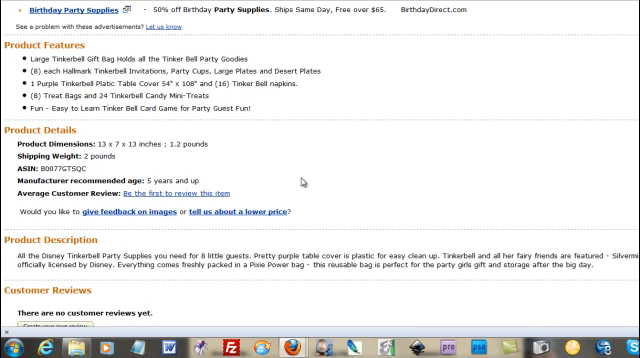
scroll("down", 3)
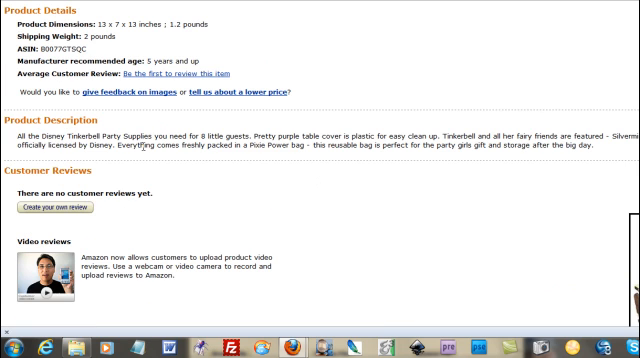